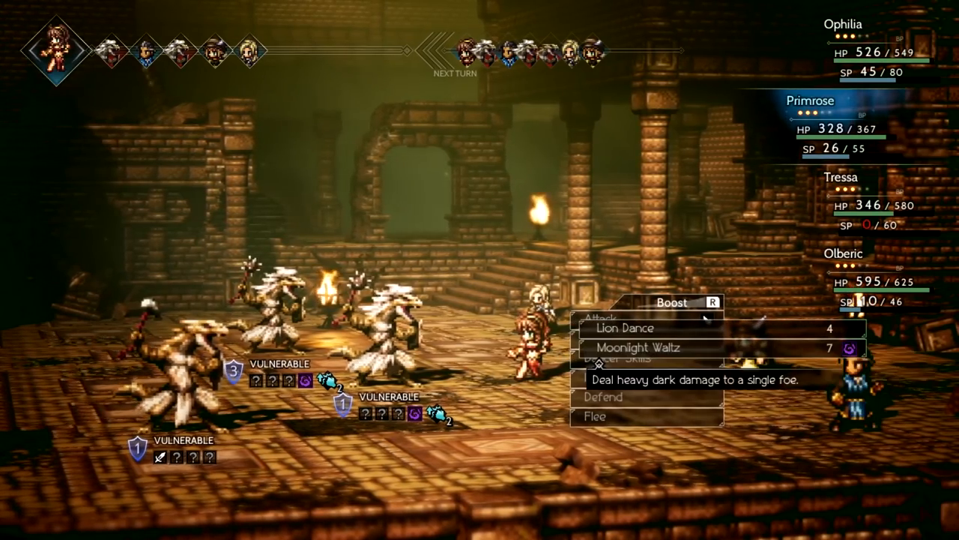
{"action": "left_click", "coordinate": [632, 347]}
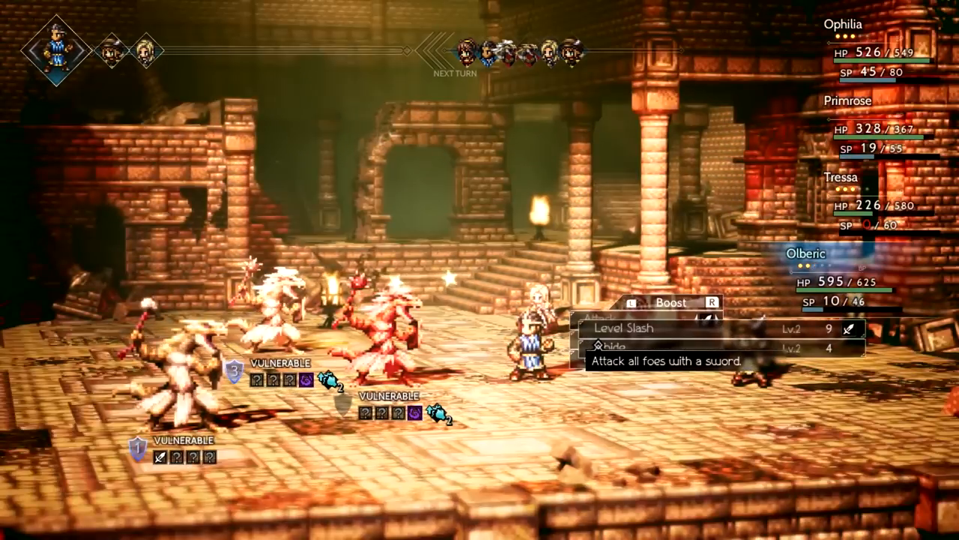
{"action": "left_click", "coordinate": [623, 327]}
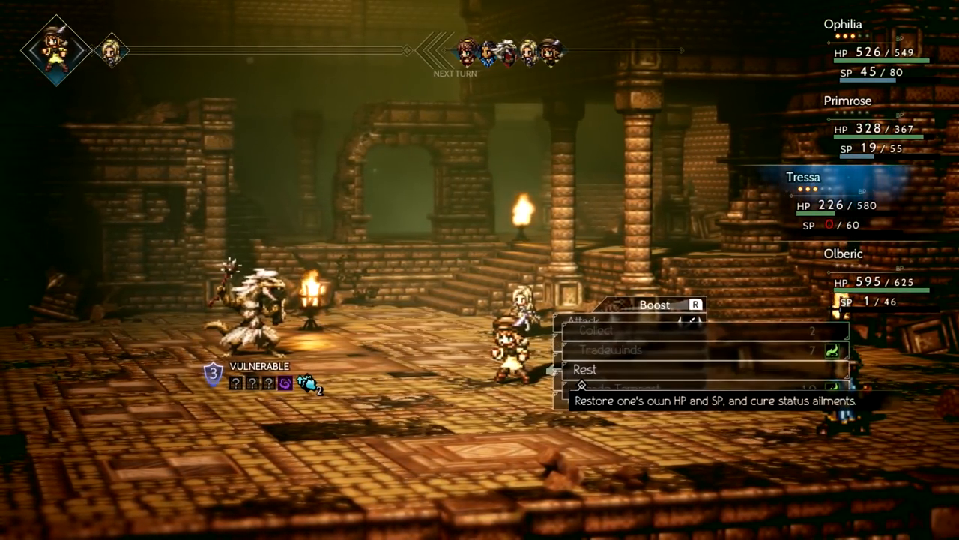
{"action": "left_click", "coordinate": [586, 368]}
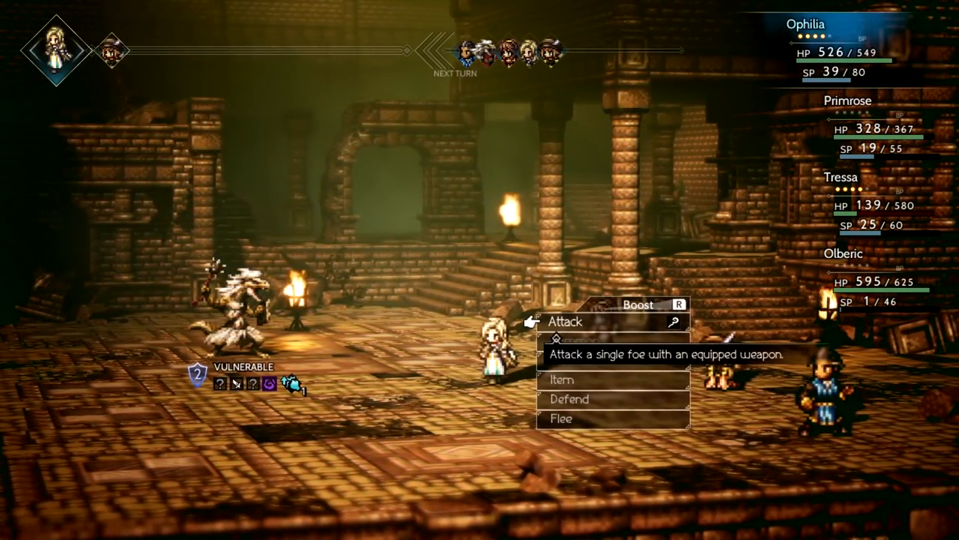
{"action": "left_click", "coordinate": [566, 321]}
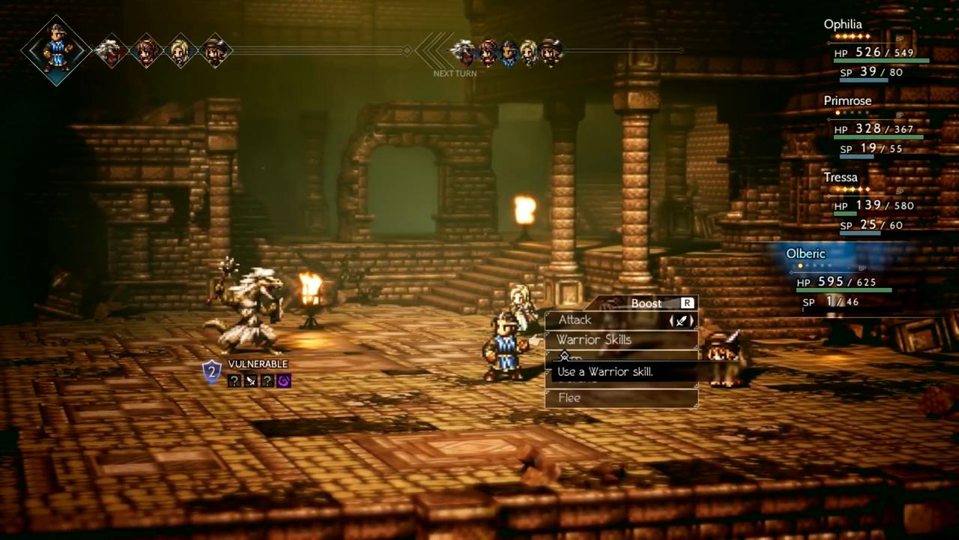
{"action": "left_click", "coordinate": [577, 373]}
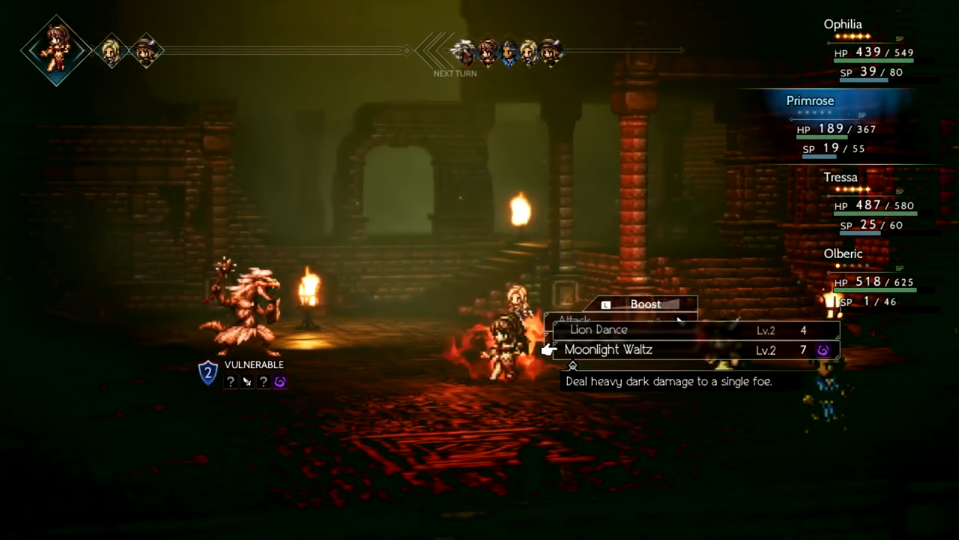
{"action": "left_click", "coordinate": [607, 349]}
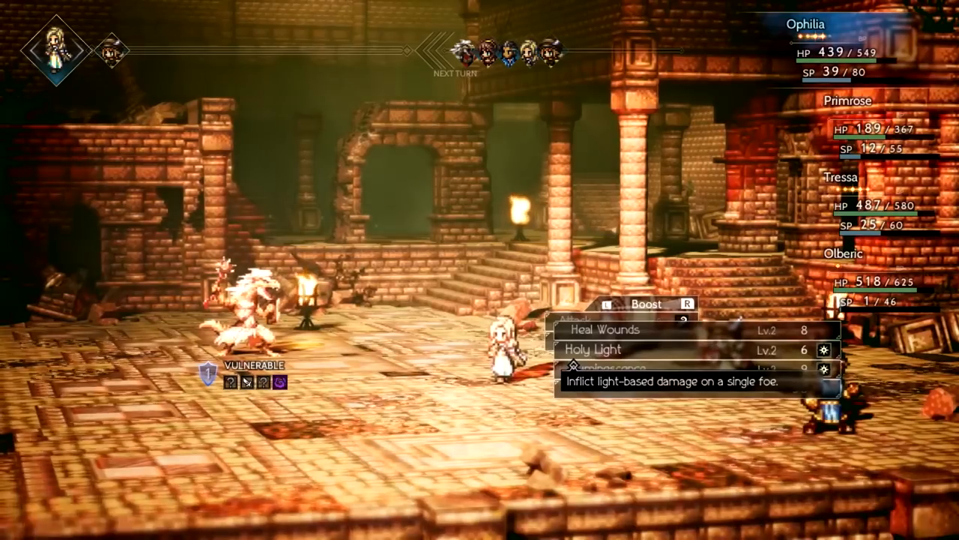
{"action": "left_click", "coordinate": [596, 350]}
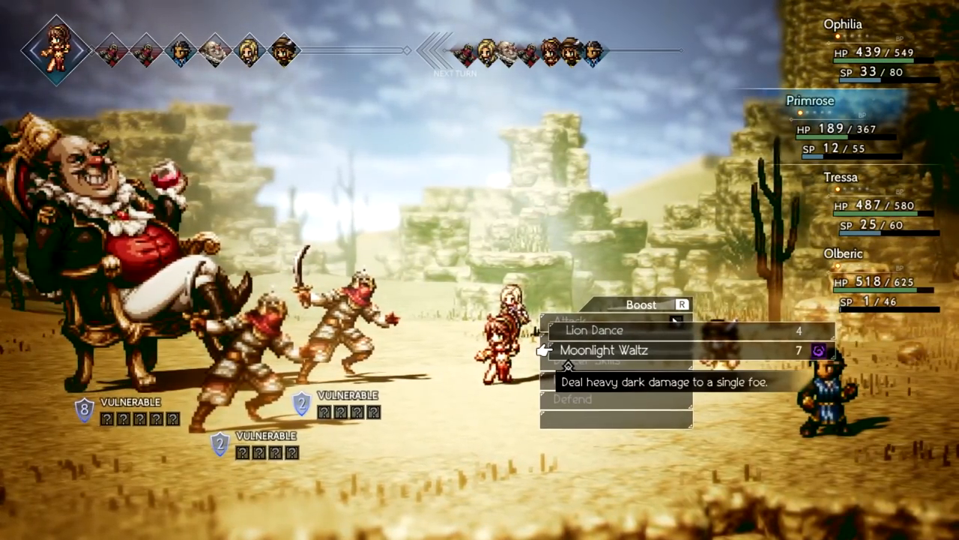
{"action": "left_click", "coordinate": [604, 350]}
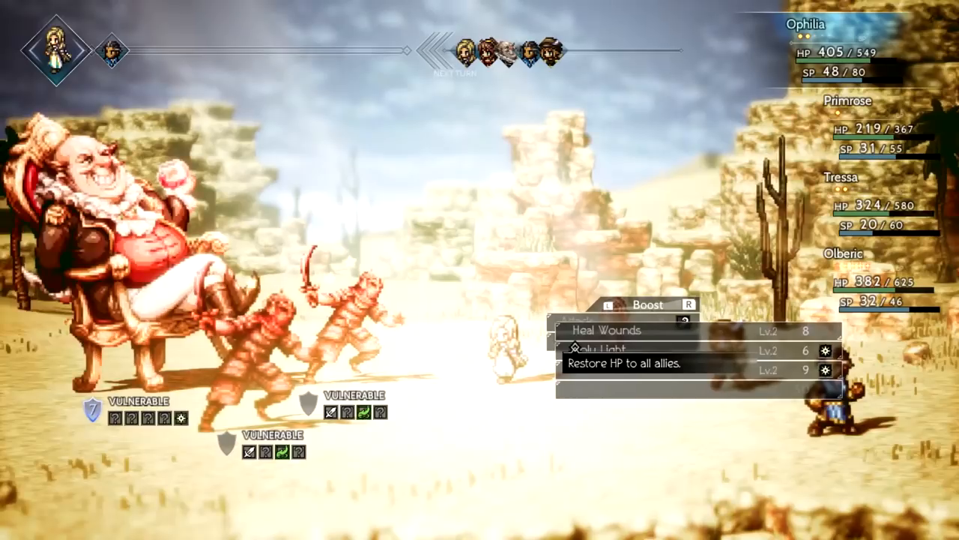
{"action": "left_click", "coordinate": [605, 330]}
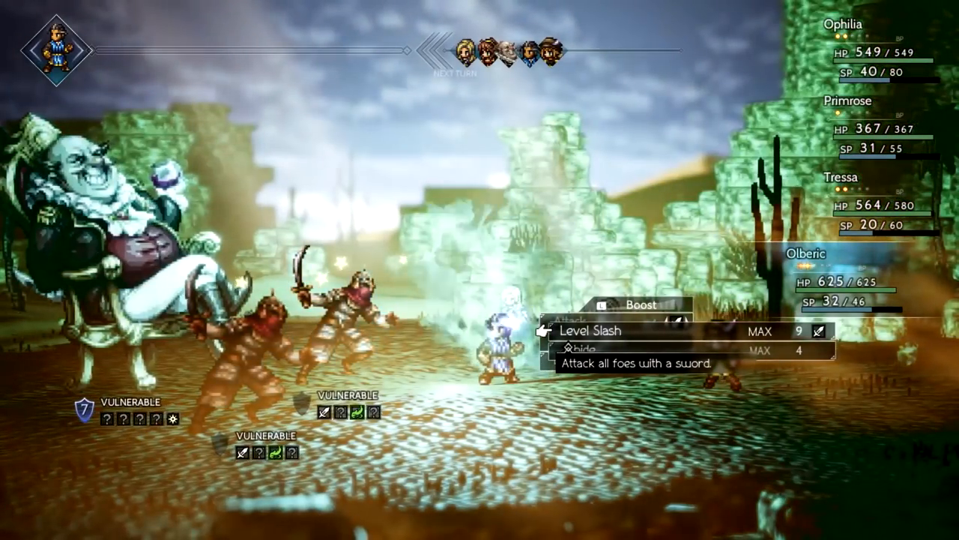
{"action": "left_click", "coordinate": [591, 330]}
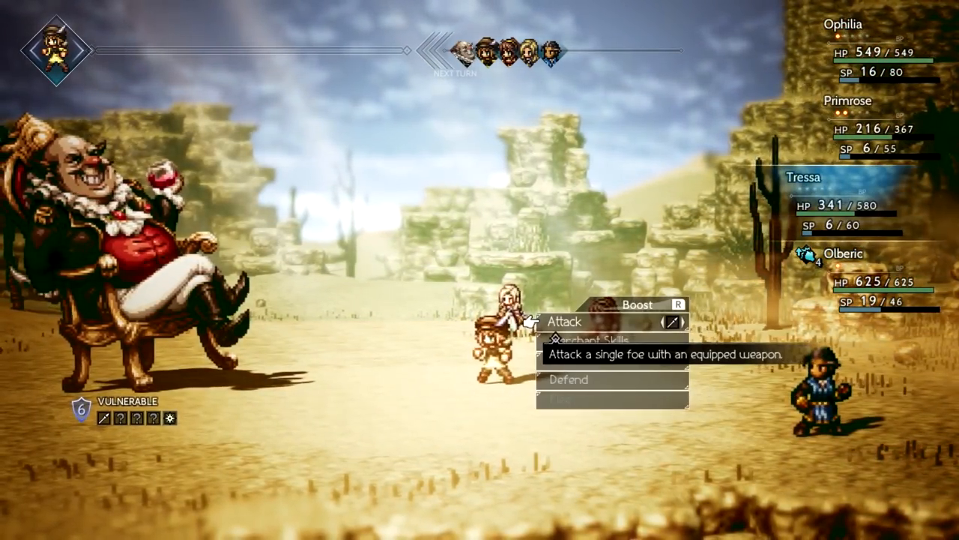
{"action": "left_click", "coordinate": [565, 321]}
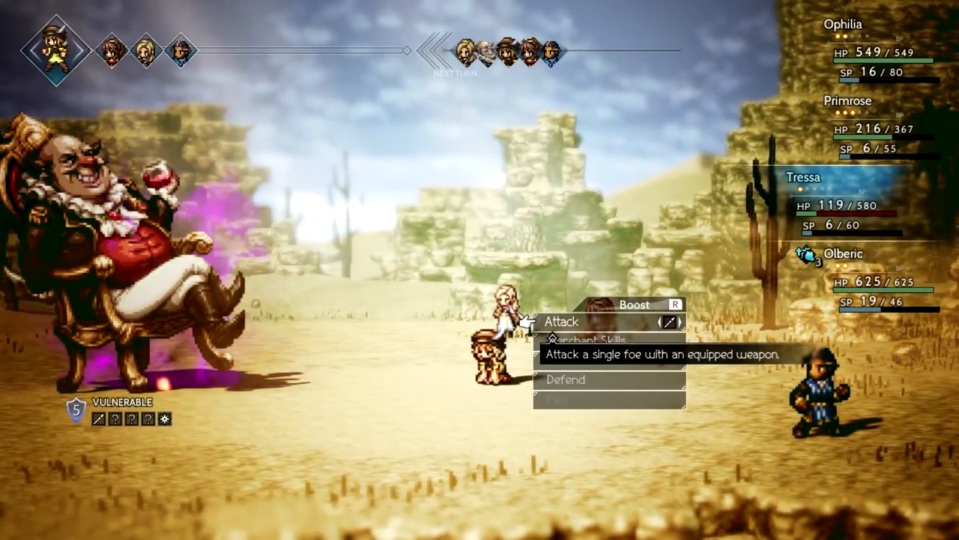
{"action": "left_click", "coordinate": [561, 321]}
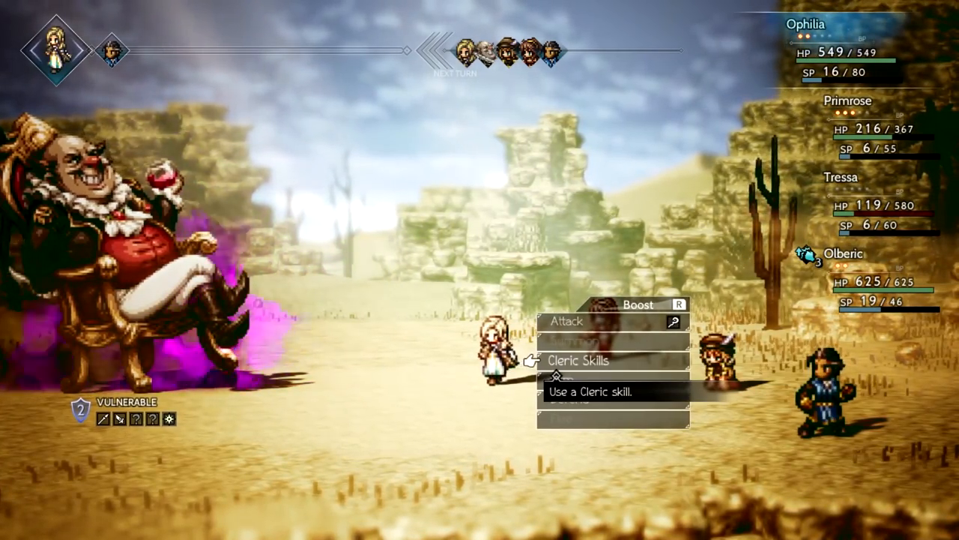
{"action": "left_click", "coordinate": [579, 360]}
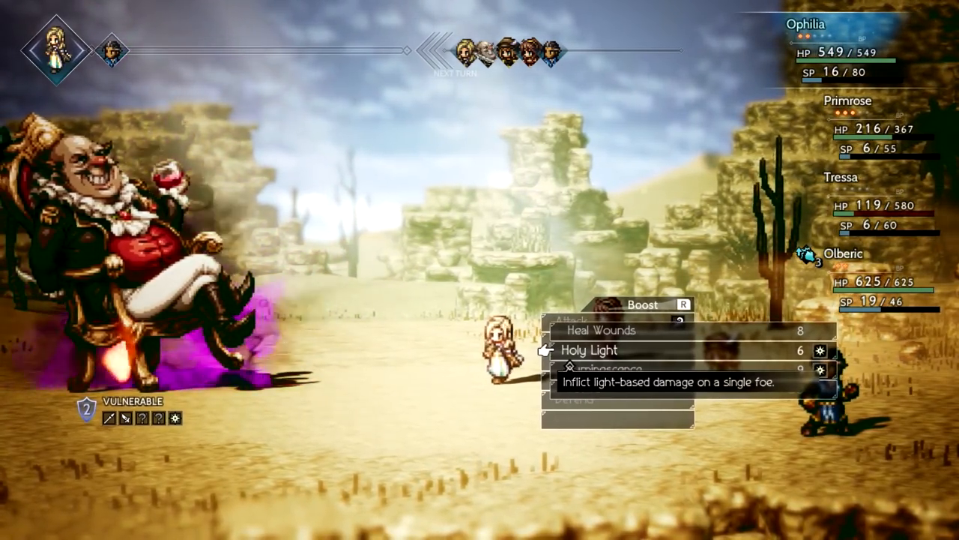
{"action": "left_click", "coordinate": [589, 350]}
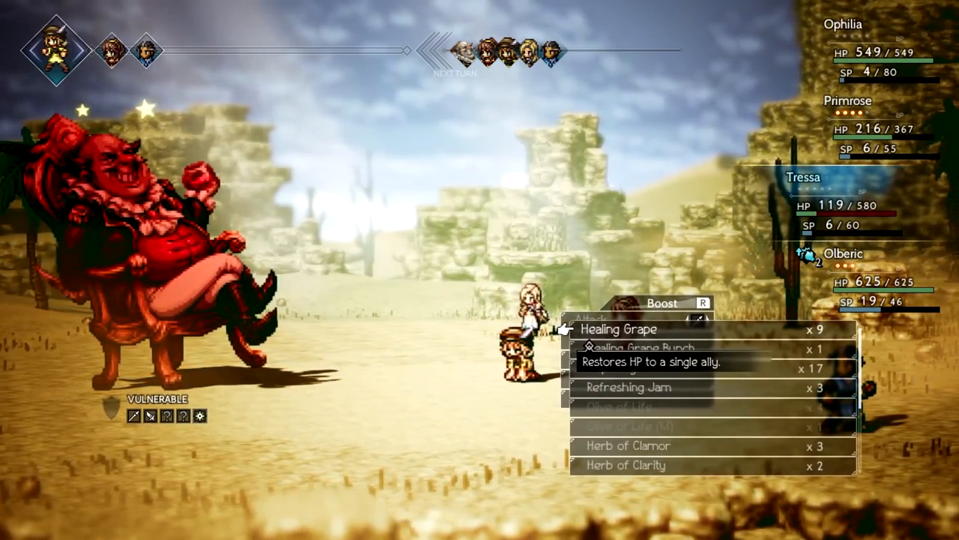
{"action": "left_click", "coordinate": [619, 328]}
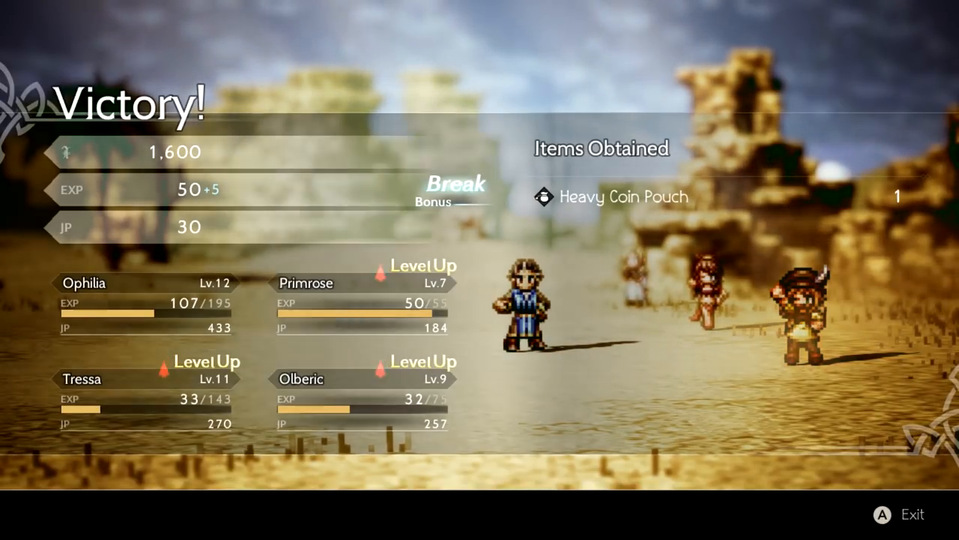
{"action": "left_click", "coordinate": [882, 515]}
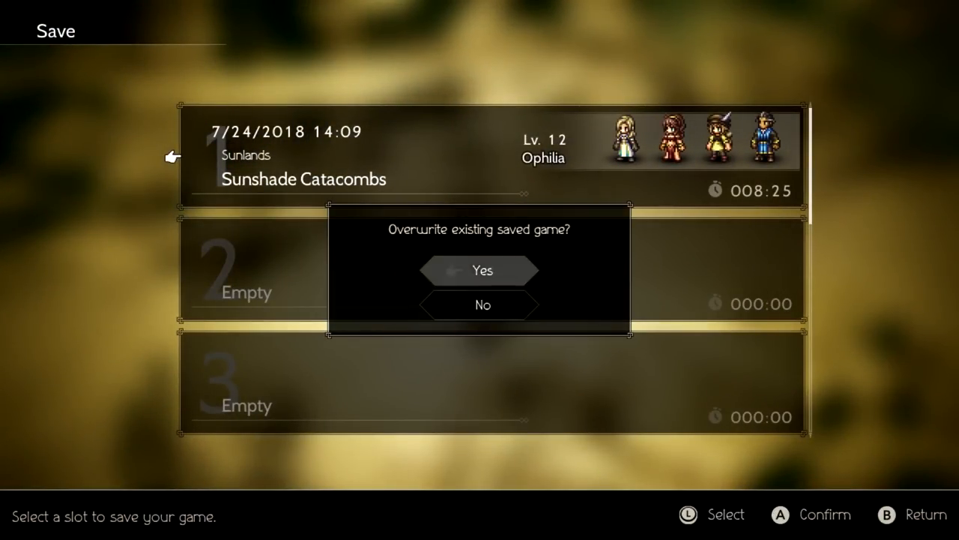
{"action": "left_click", "coordinate": [479, 269]}
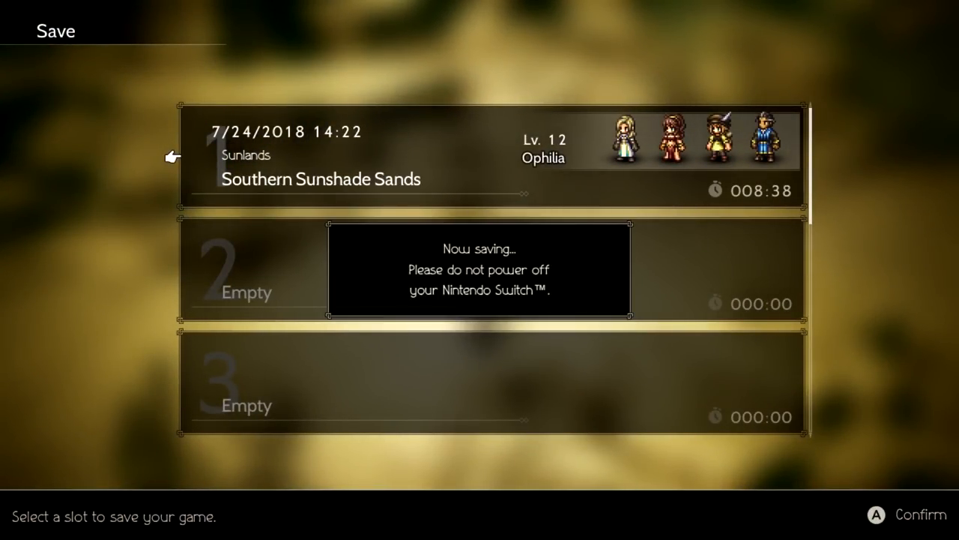